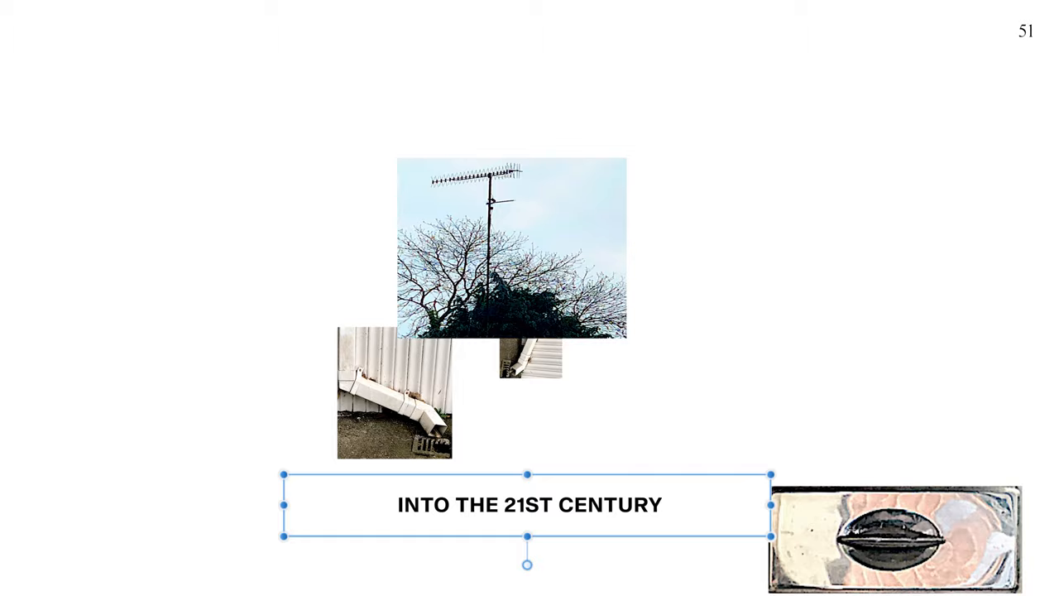
- Advance slide 51 so the caption changes to 'OR MAYBE FOUR' over the downpipe photos
{"action": "key", "text": "Right"}
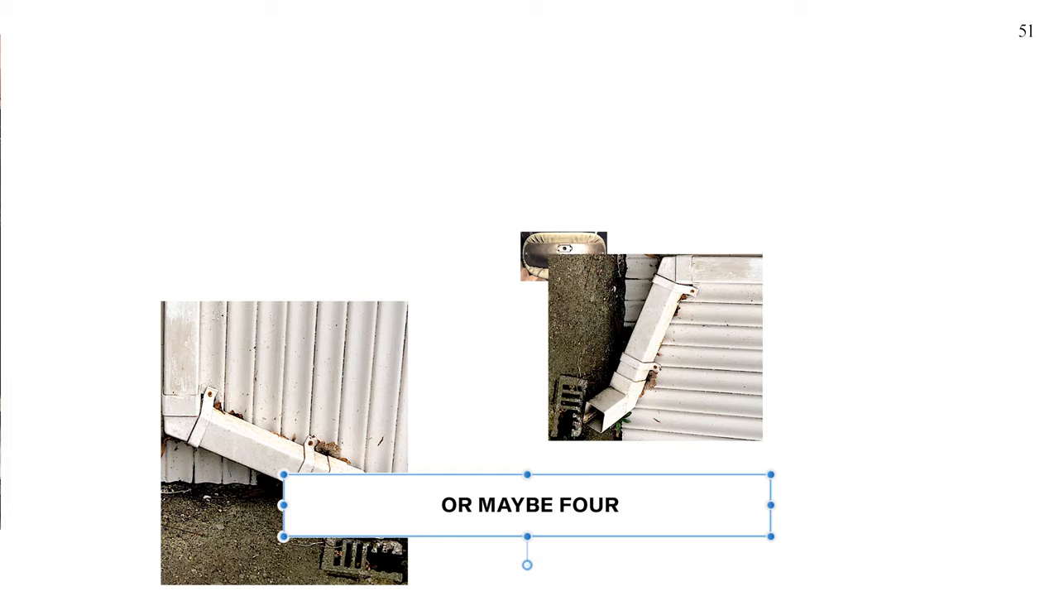